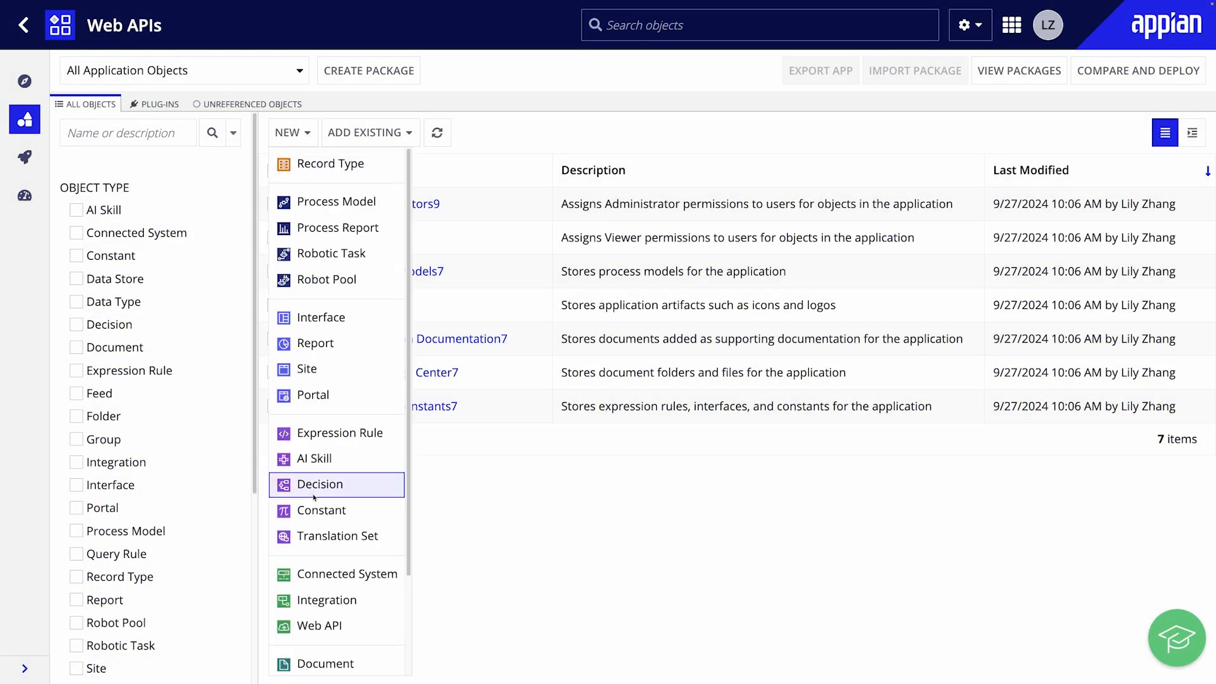
Step: Start a new Web API, try Create from scratch, then return to Select a template
click(319, 626)
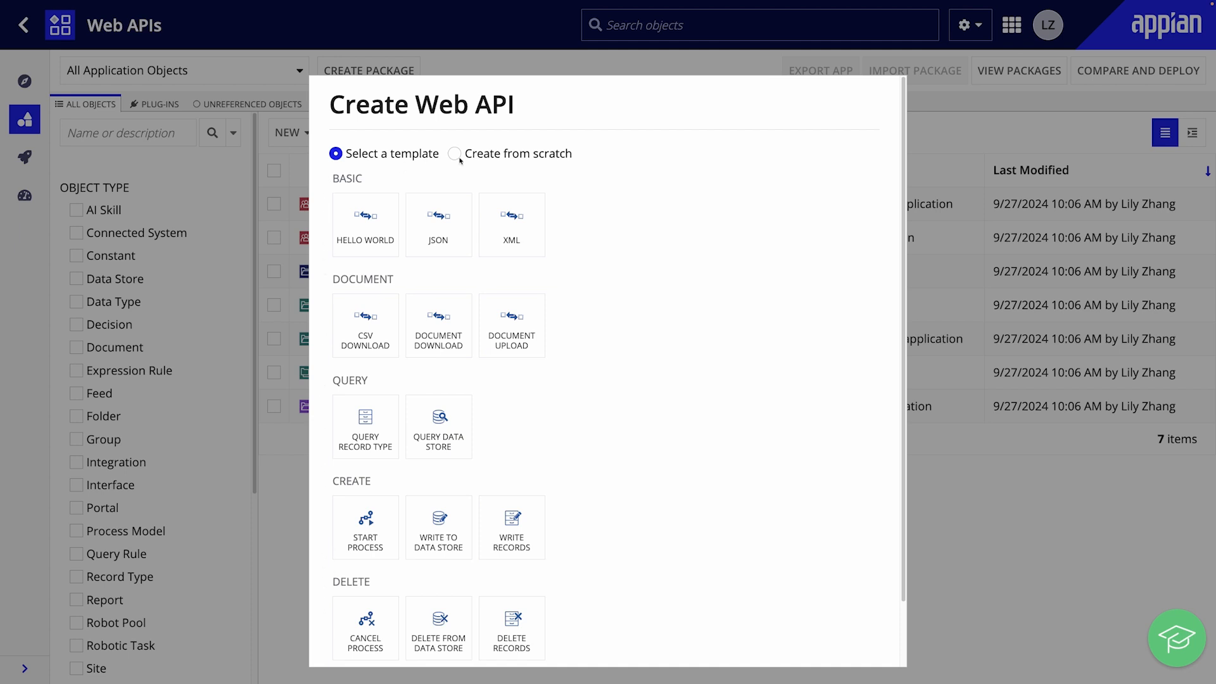
click(453, 153)
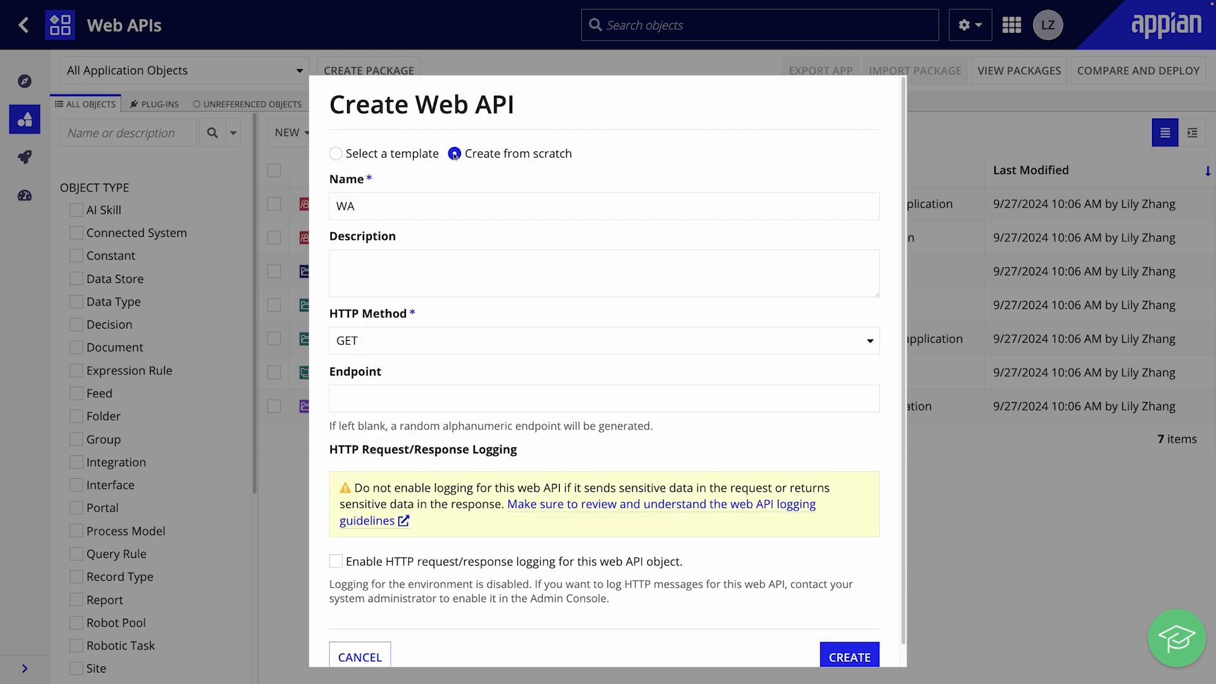
click(849, 658)
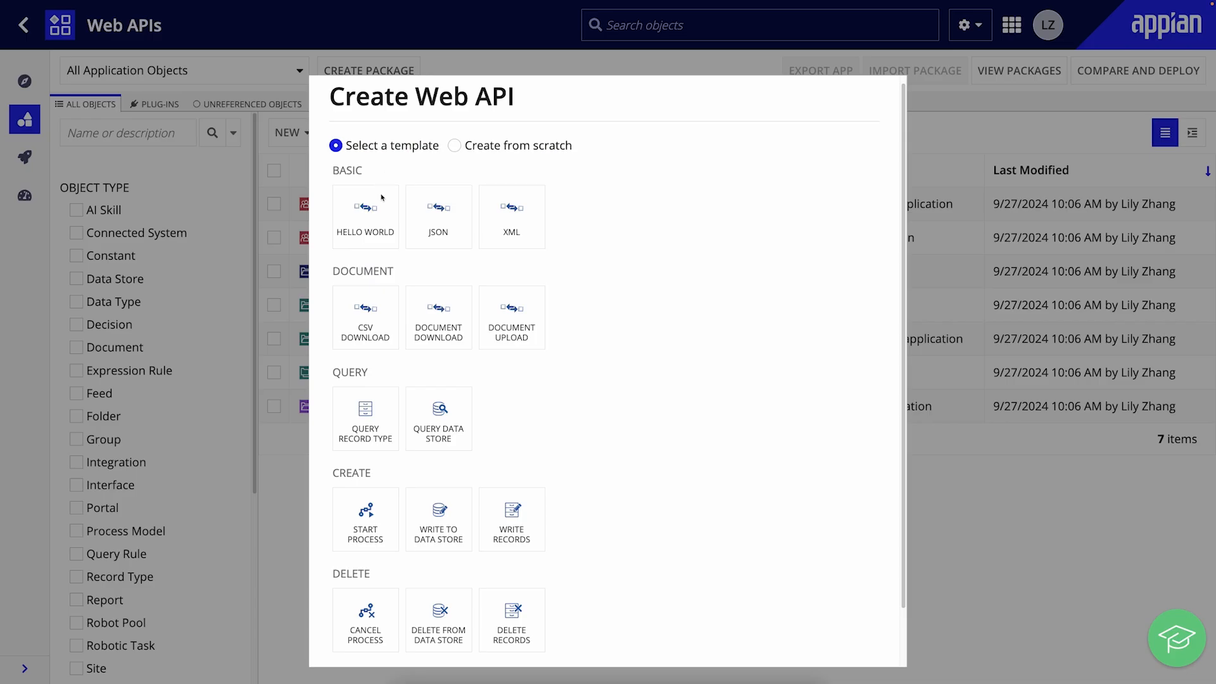
Step: Base the API on Hello World, name it Hello World Training, endpoint training-hello-world, with the Integrations 102 course description
click(364, 217)
text(WA)
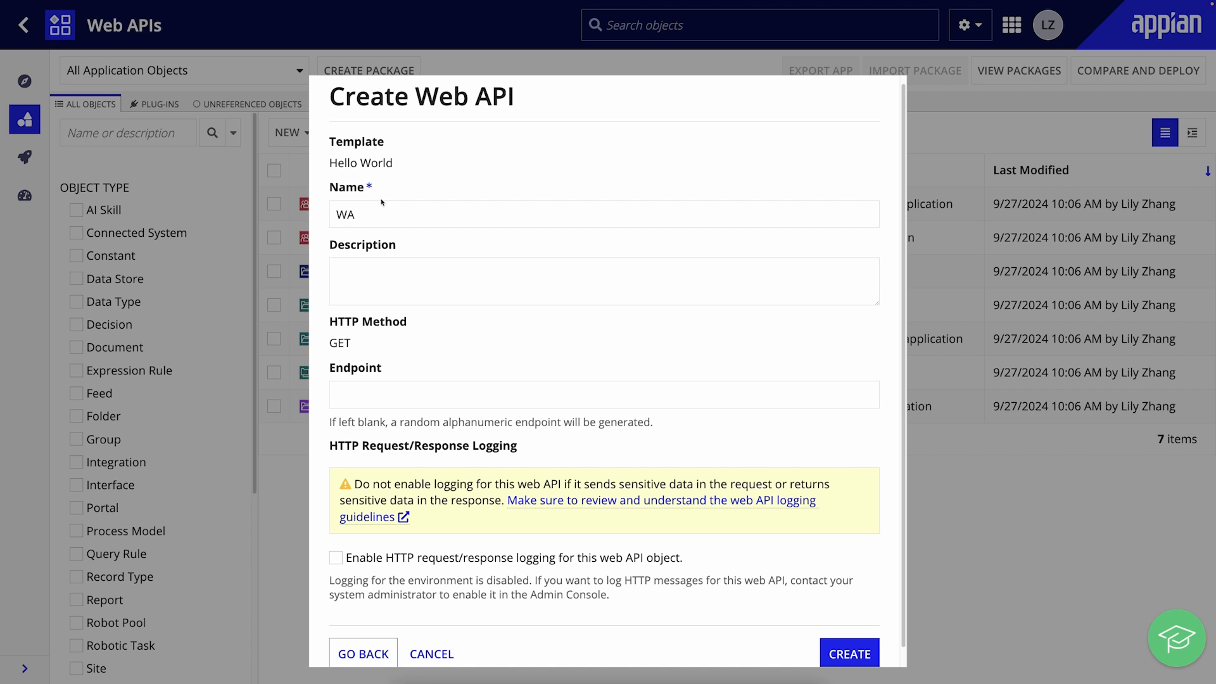
mouse_move(382, 213)
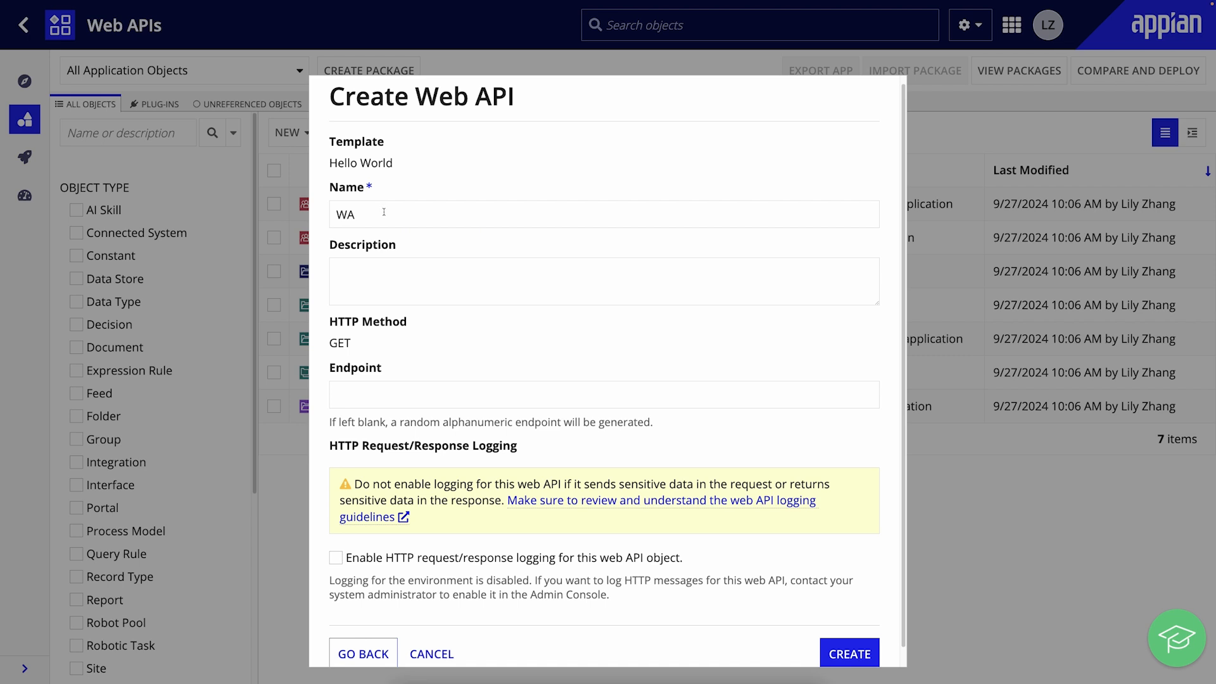
text(Hello World Training)
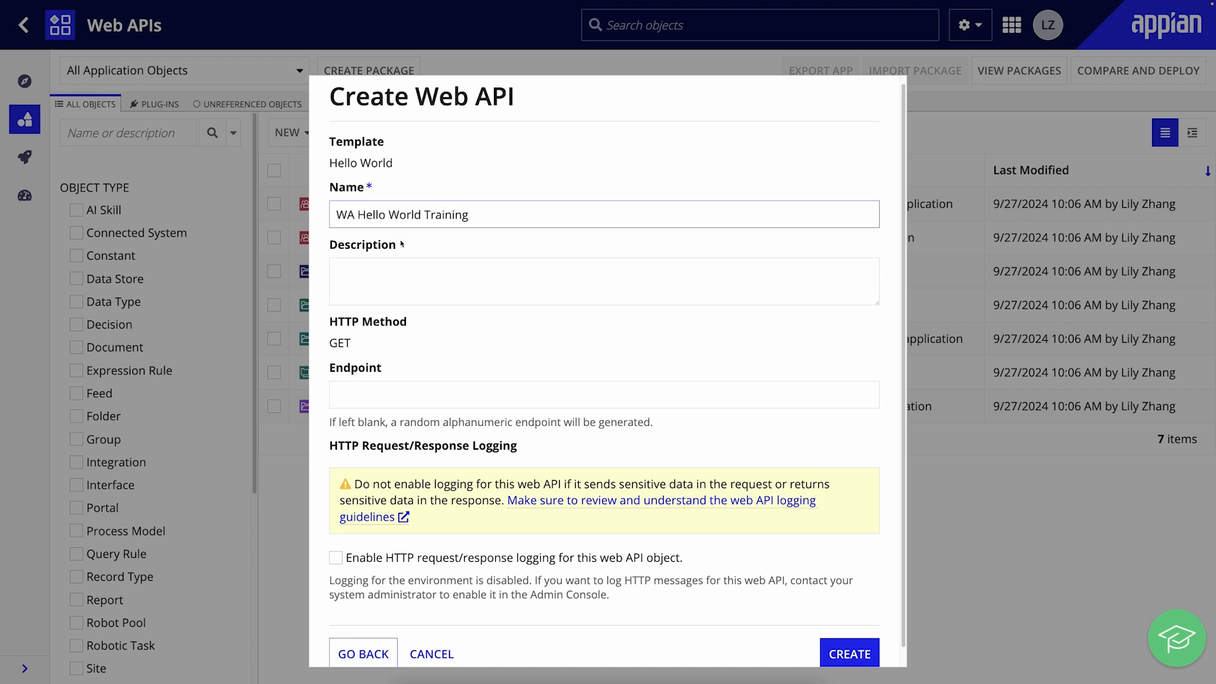
text(Hello World API for Integrations 102 Training Course)
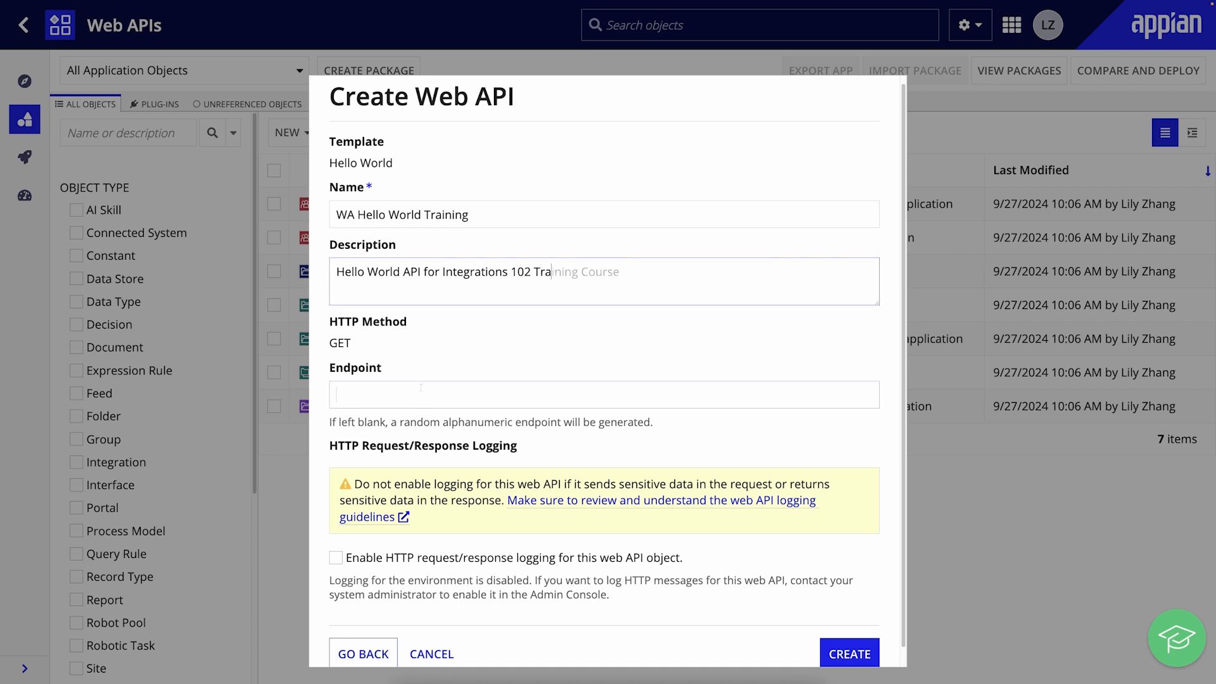
text(training-hello-world)
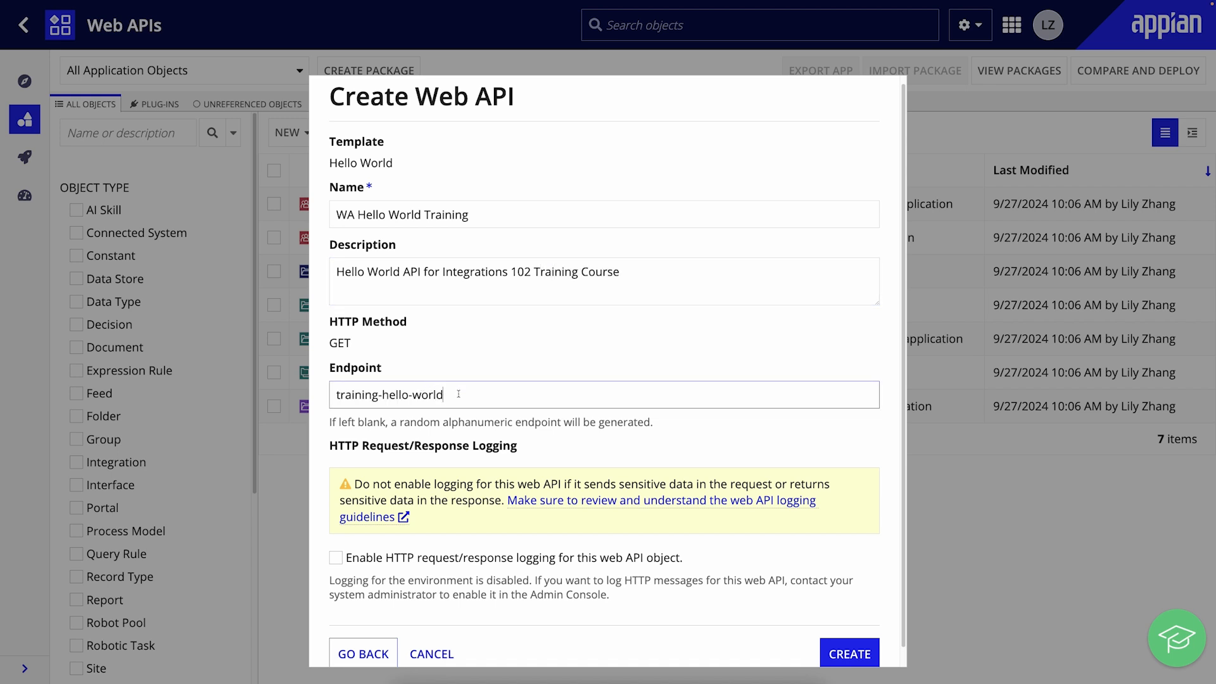
mouse_move(606, 499)
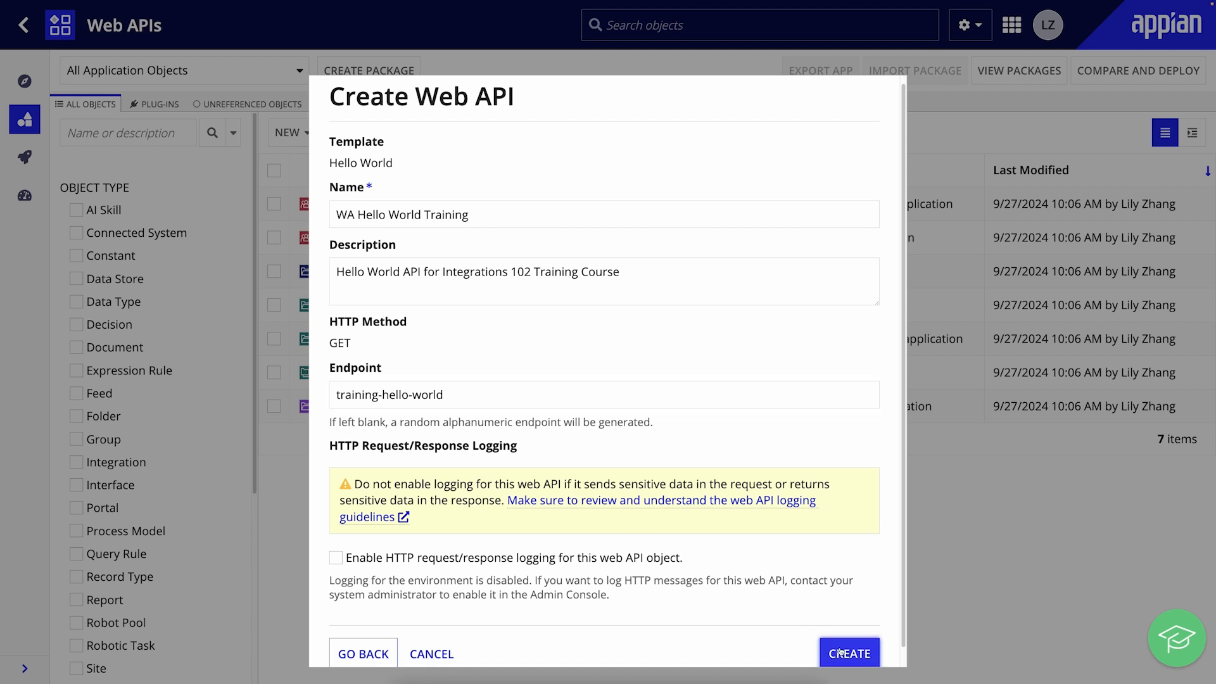
Step: Create the web API and accept the default viewer/administrator security permissions
click(849, 653)
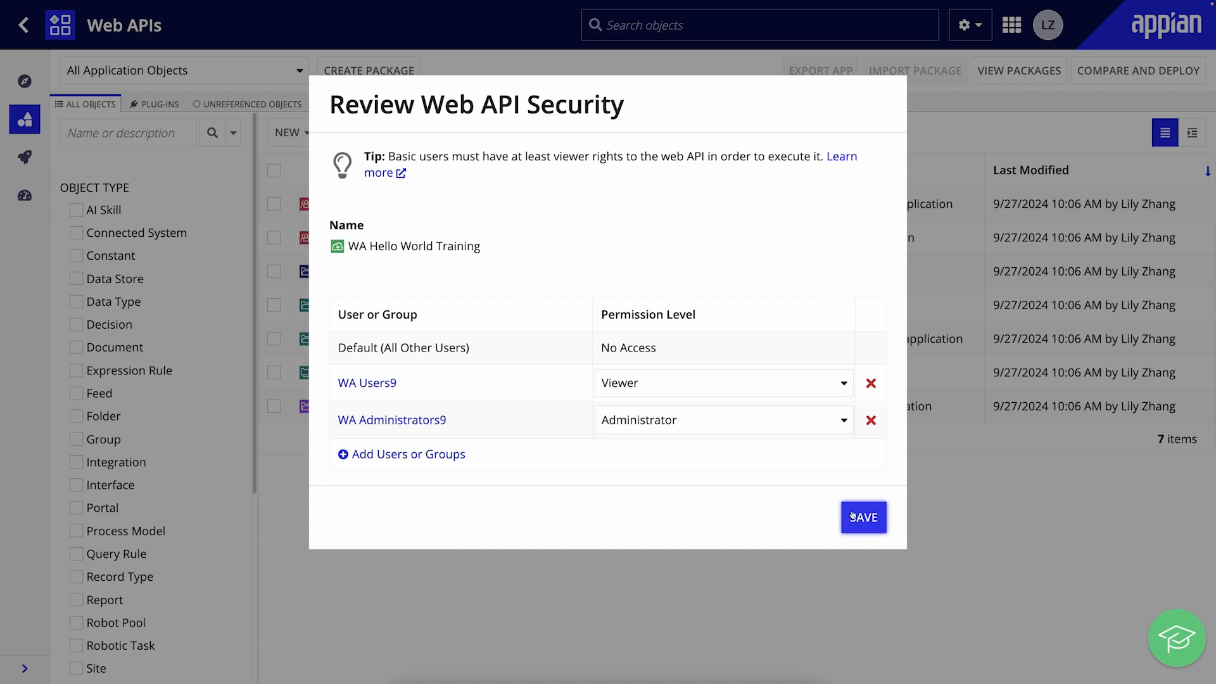
click(863, 517)
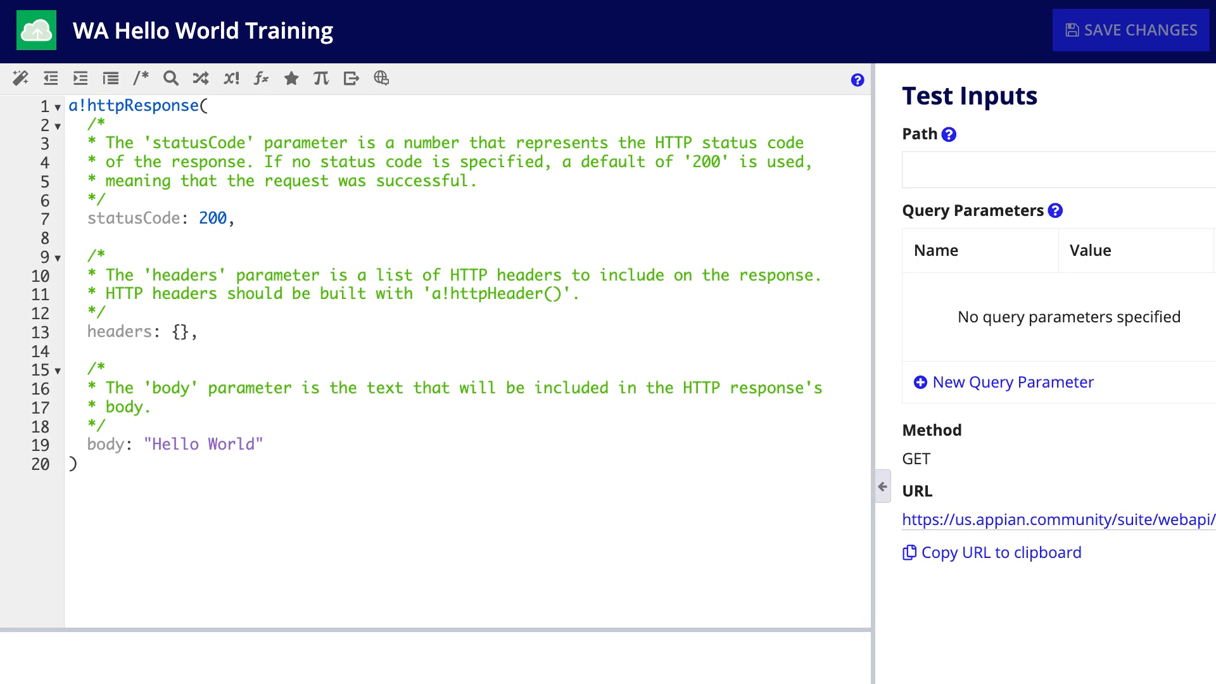
Step: Review the default a!httpResponse expression and Test Inputs with the training-hello-world URL
click(139, 105)
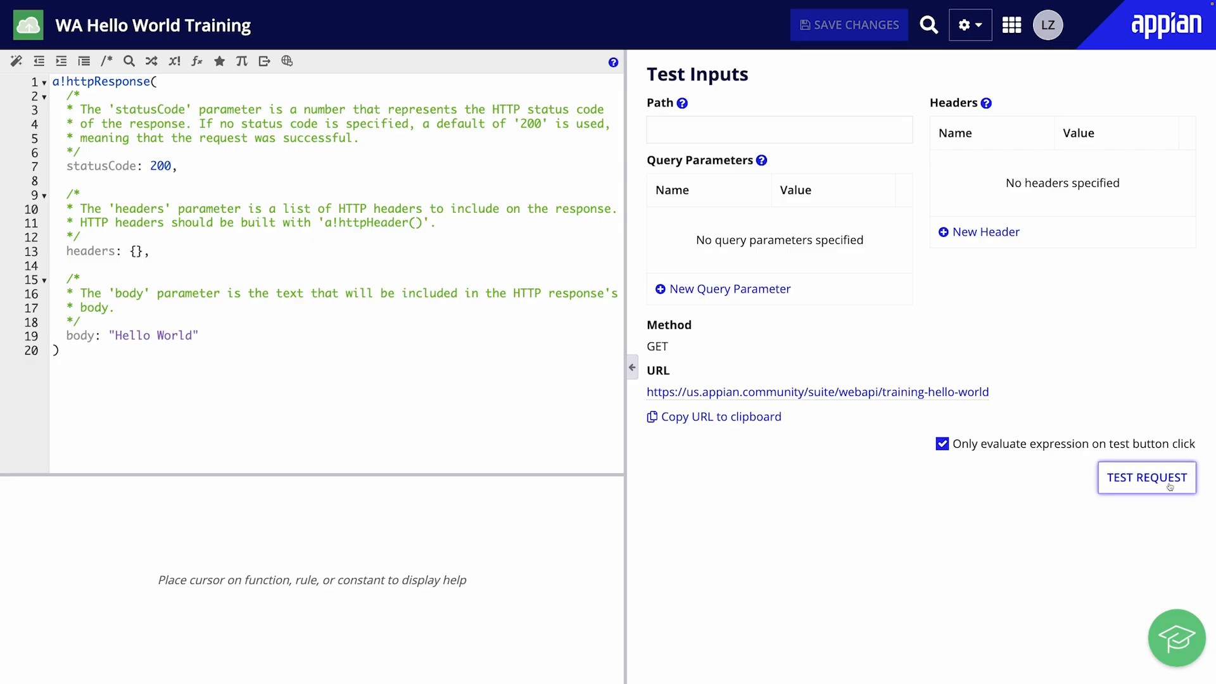
Step: Run a test request returning 200 with Hello World, then select the body value to replace
click(1145, 477)
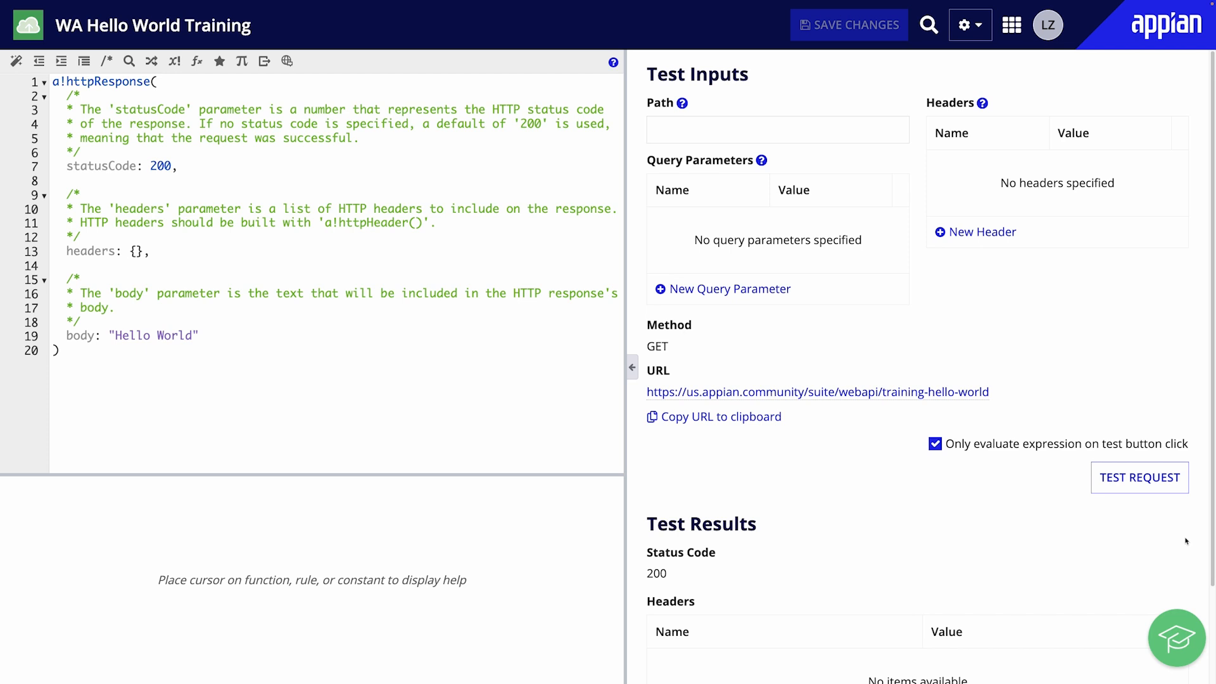
scroll(down, 3)
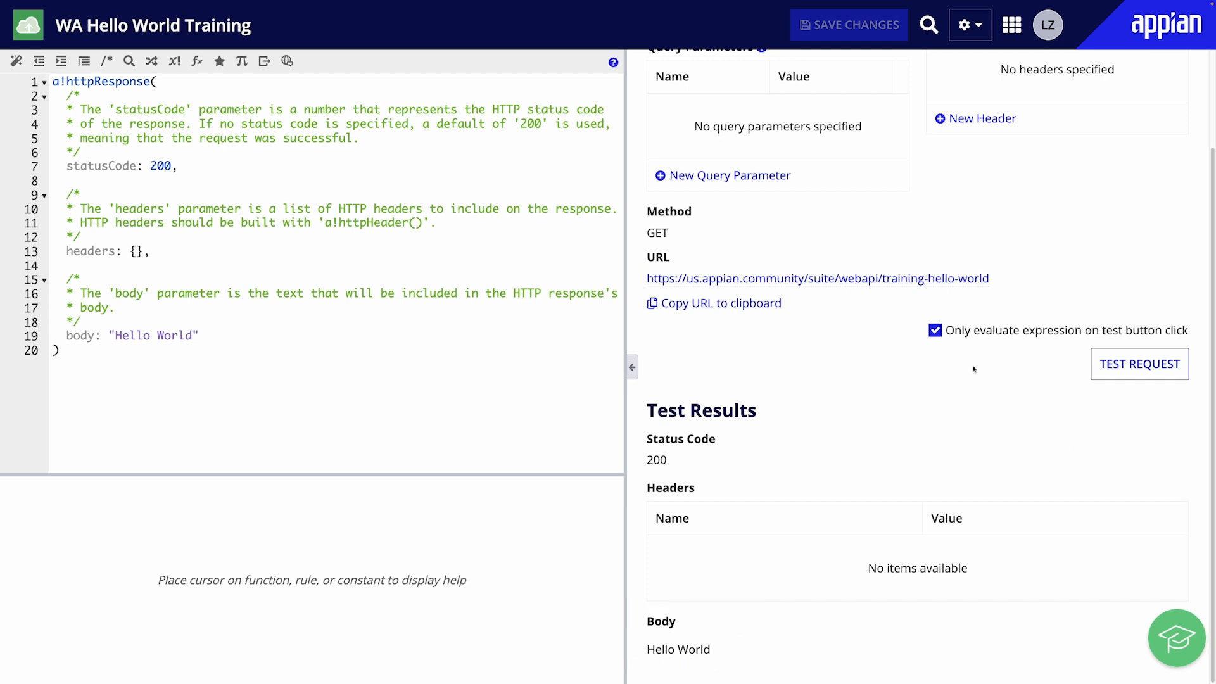
click(817, 279)
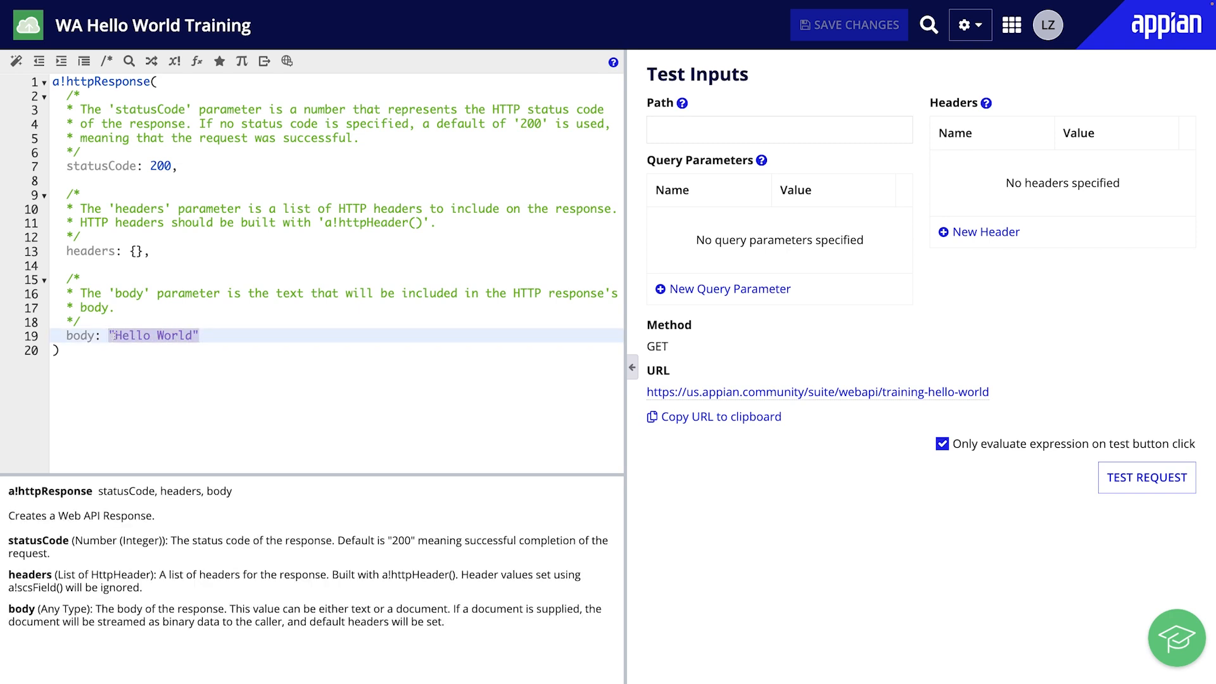
Step: Make the body an if on isnull(http!request.queryParameters.message) returning Hello World or Hello Hello World for "two"
text(if()
text(is)
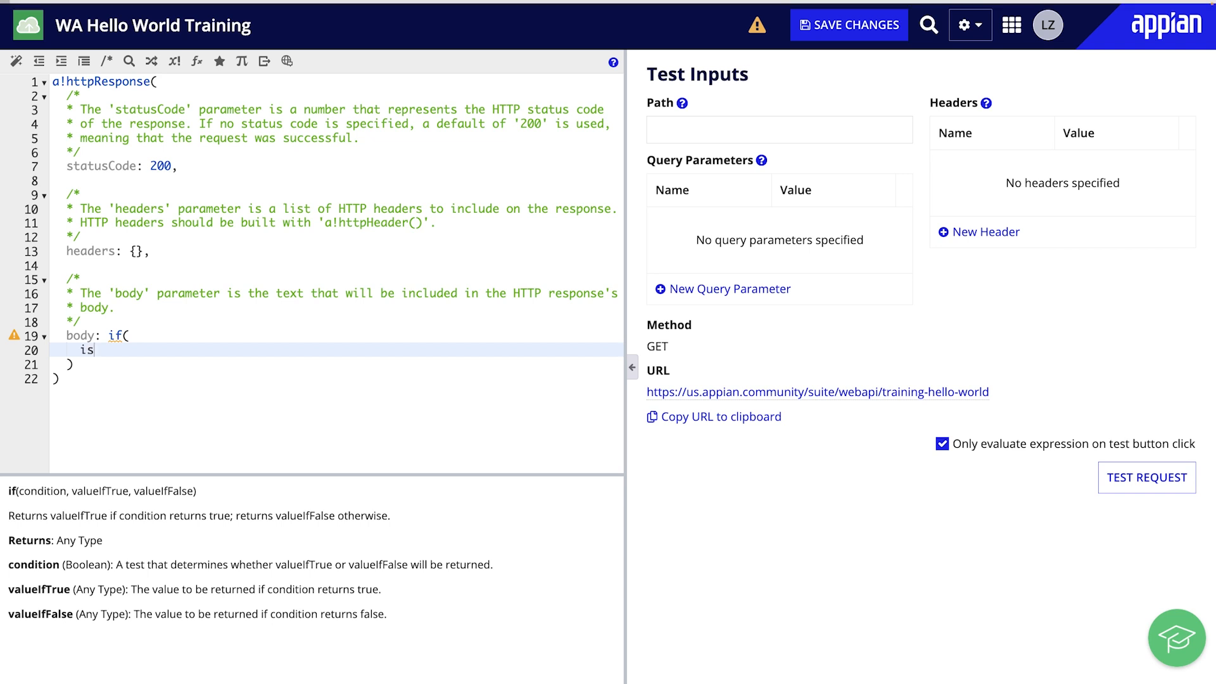
text(null)
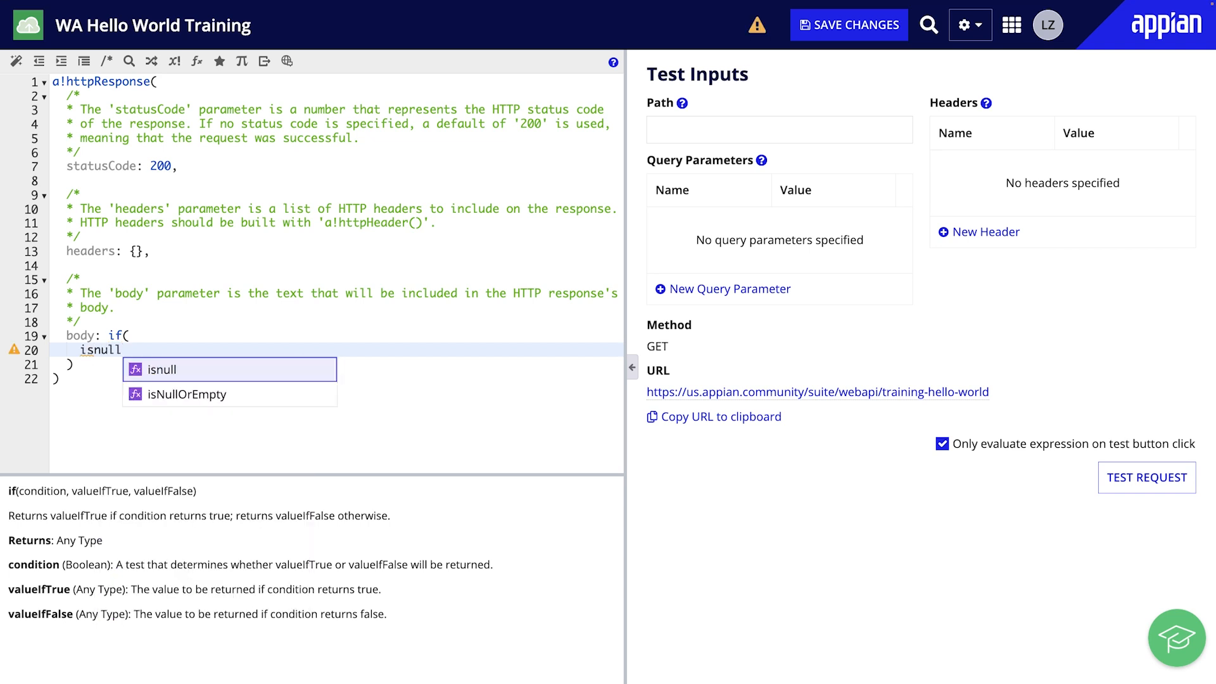
click(161, 369)
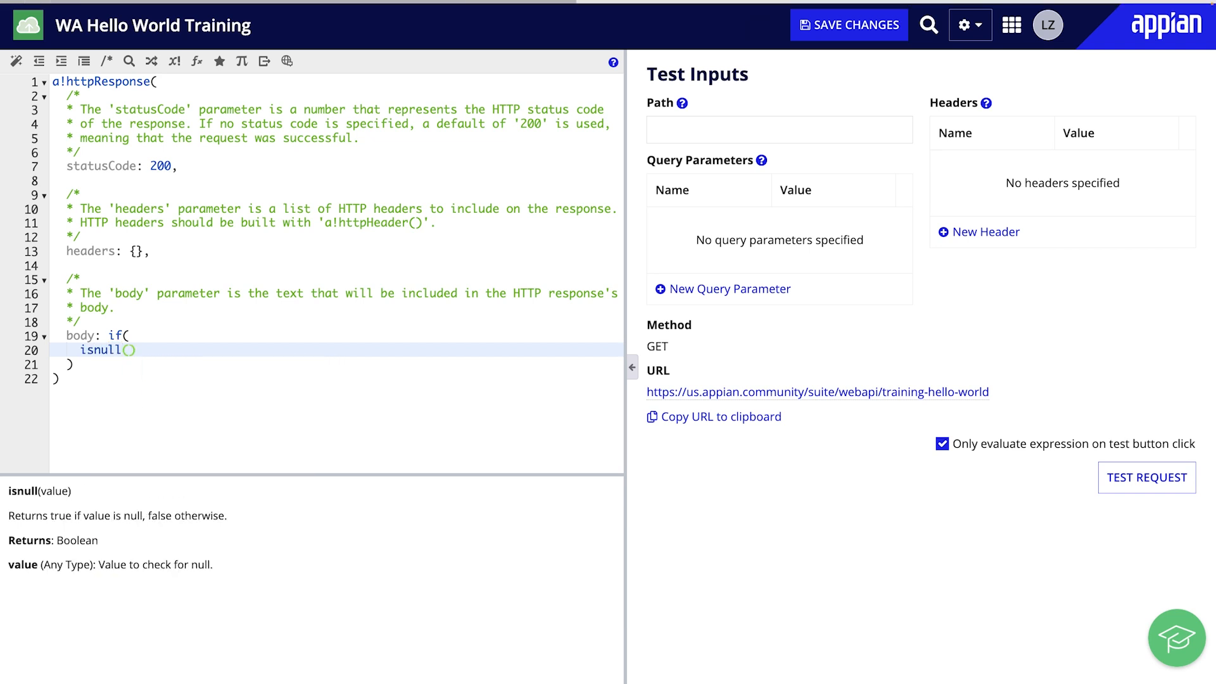
text(http!request.q)
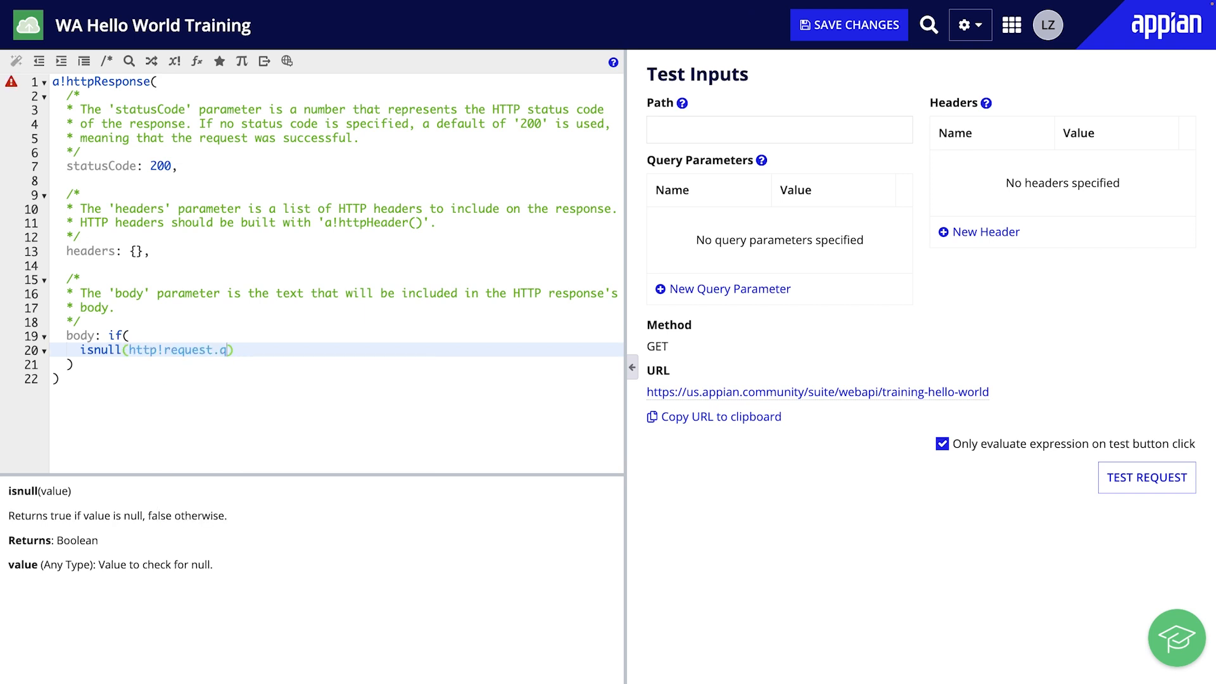
text(ueryParameters)
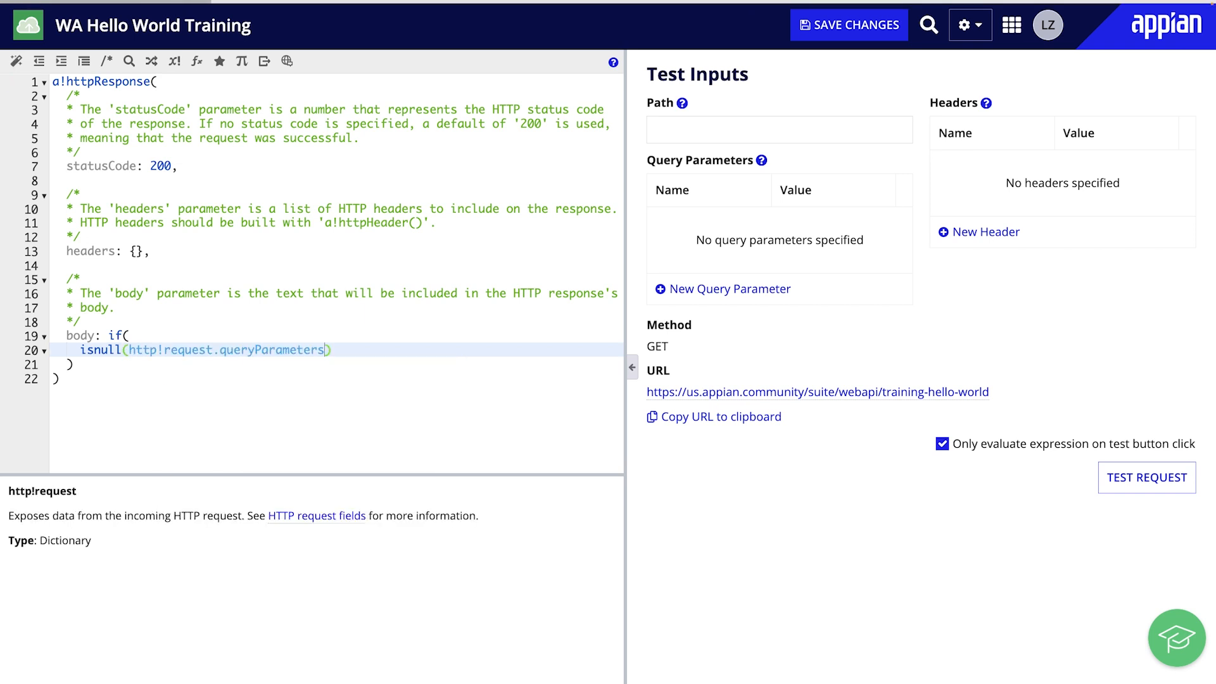
text(.messa)
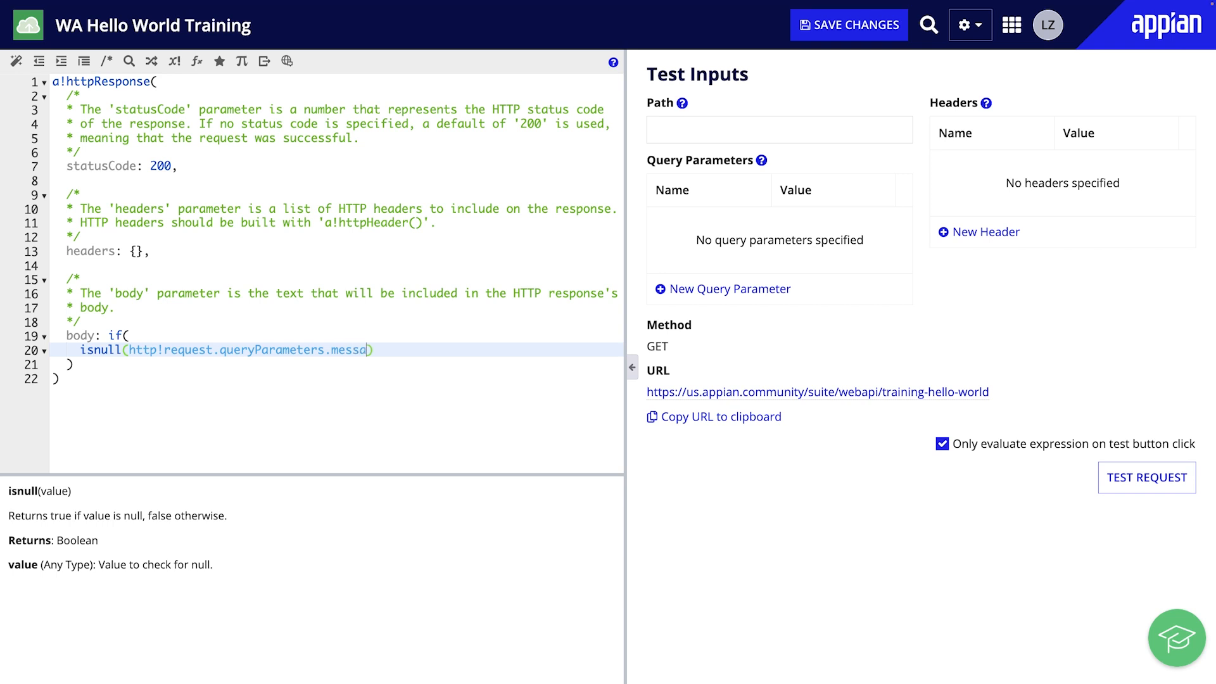
text(ge)
text("H)
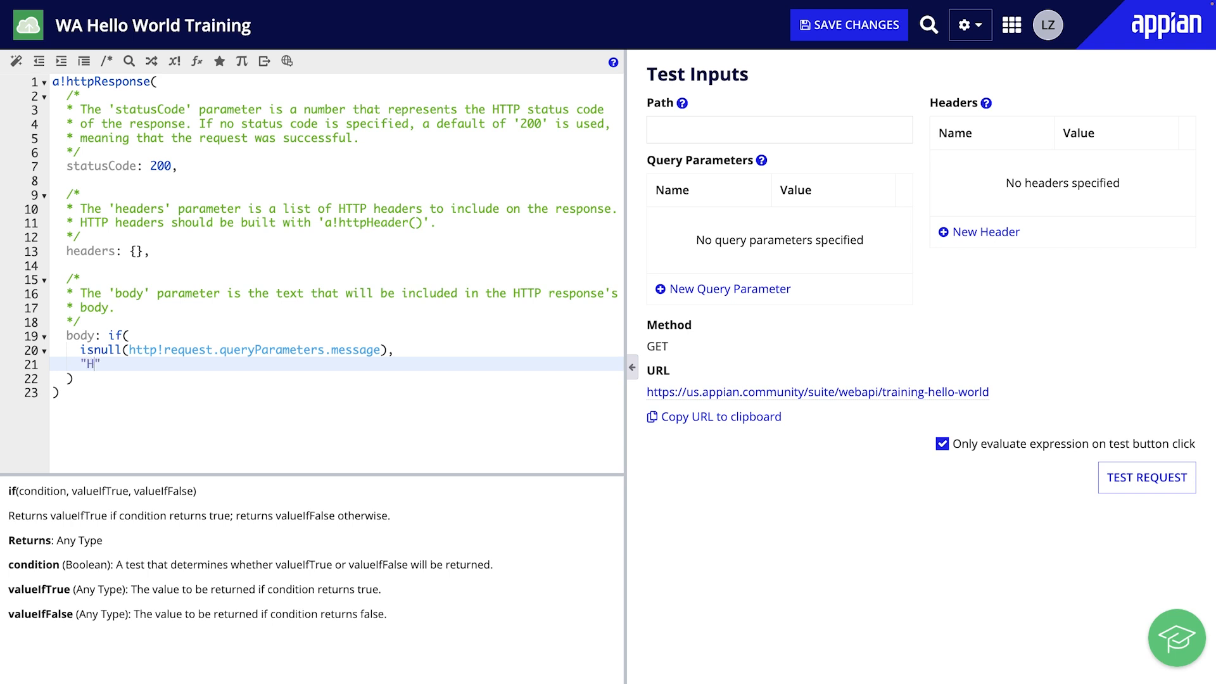
text(ello World)
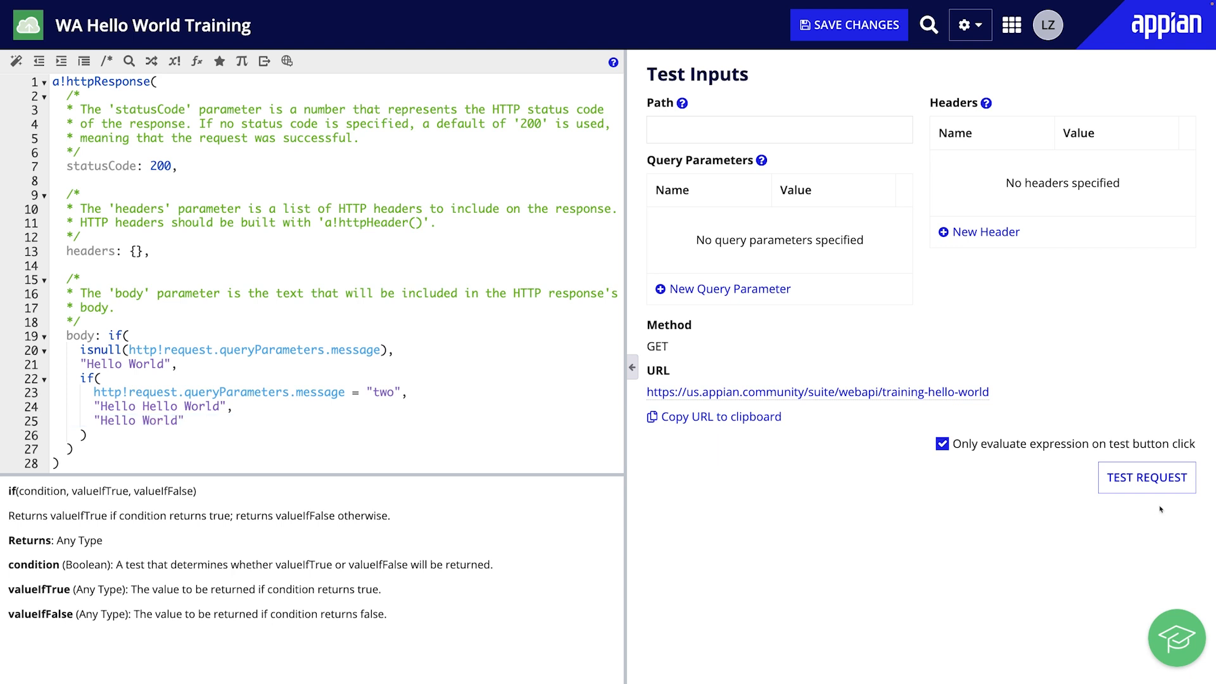
Step: Run a test request without the parameter, returning 200 with Hello World
click(1146, 477)
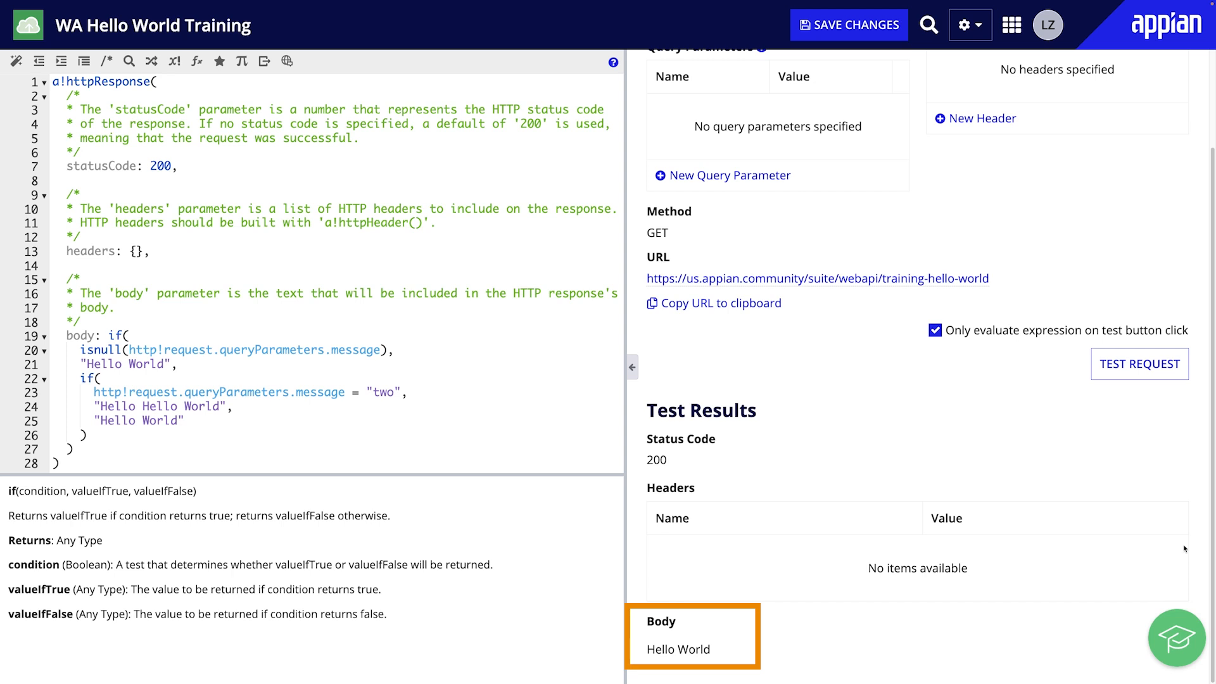
scroll(up, 3)
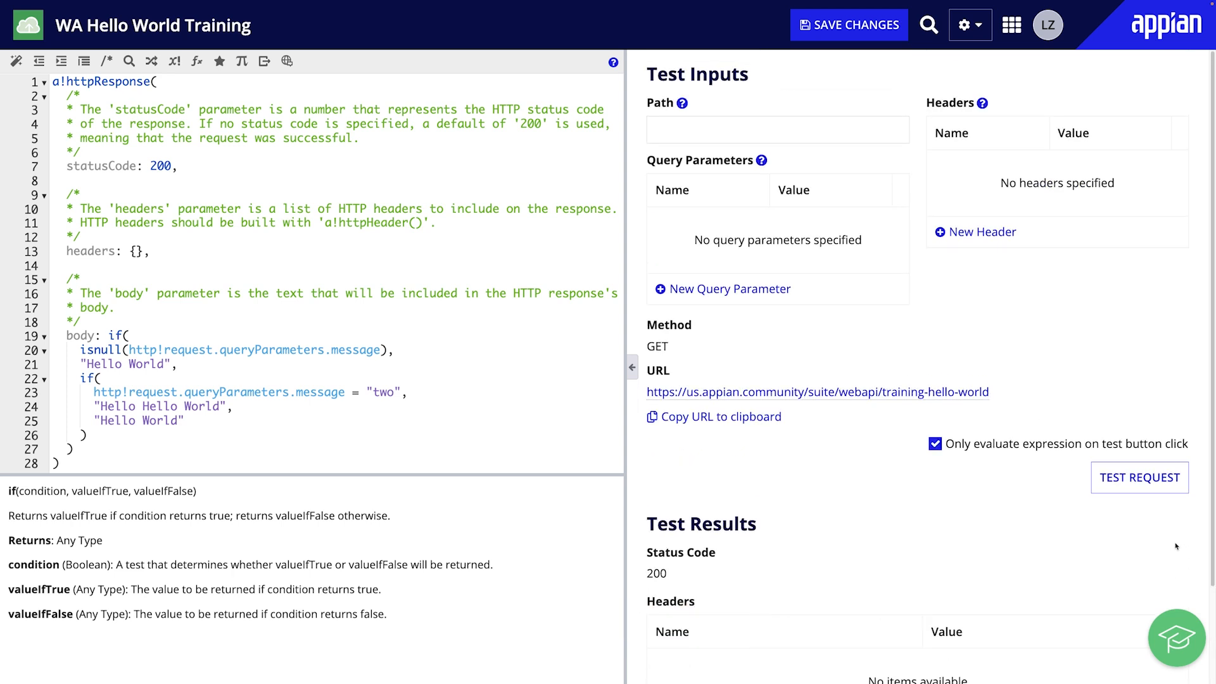
Step: Add query parameter message = two and test, returning 200 with body Hello Hello World
click(720, 289)
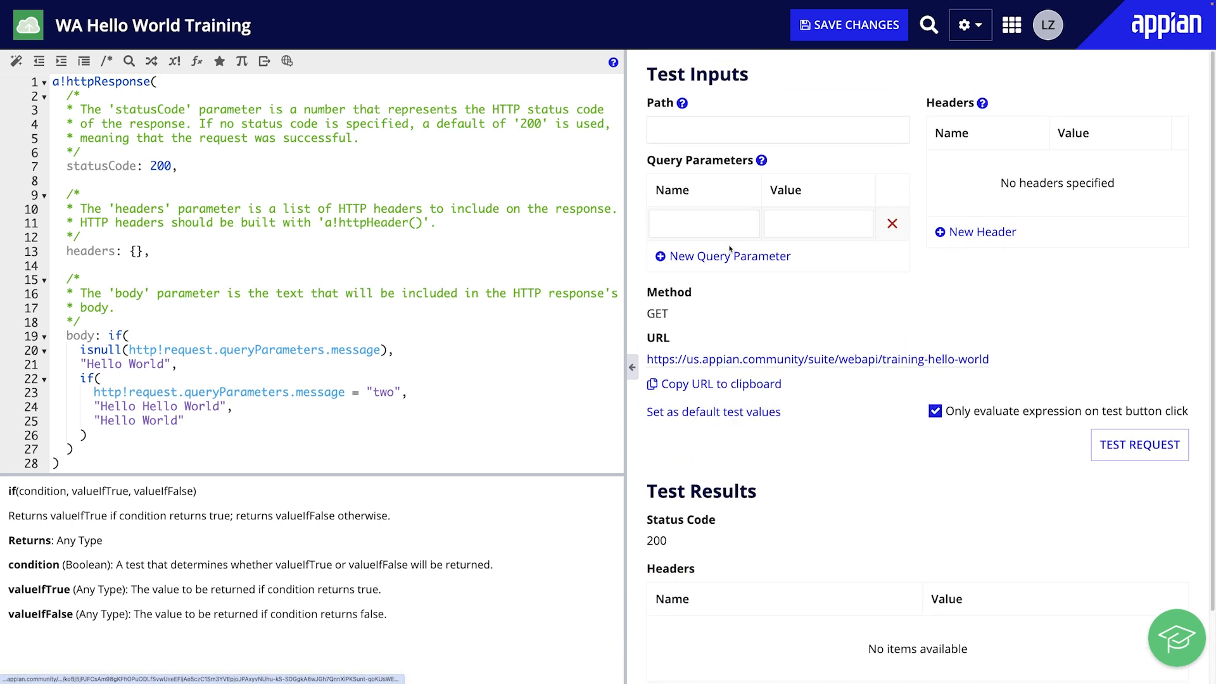
text(messa)
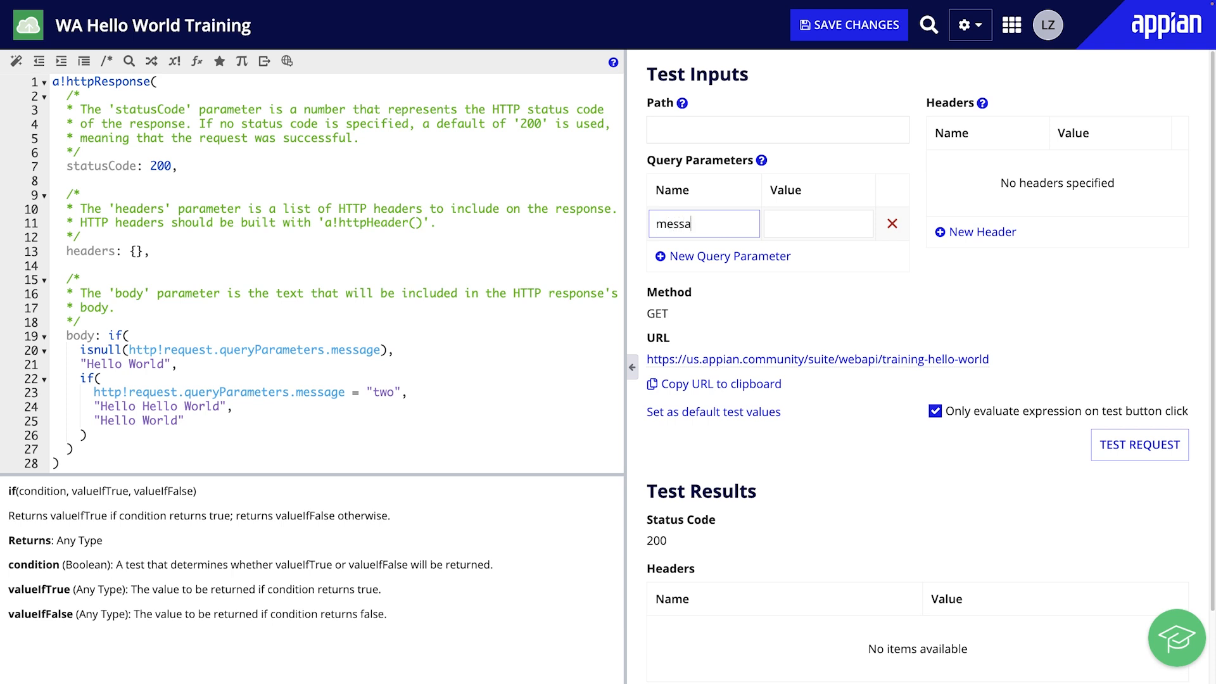
text(two)
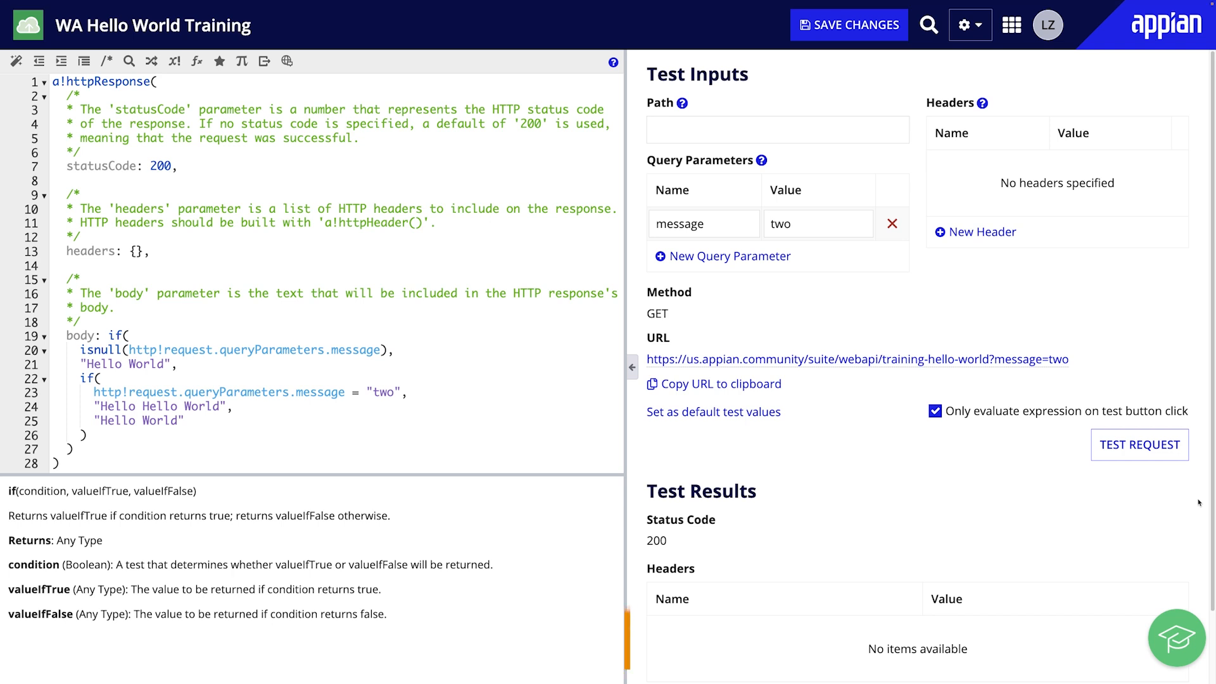
scroll(down, 3)
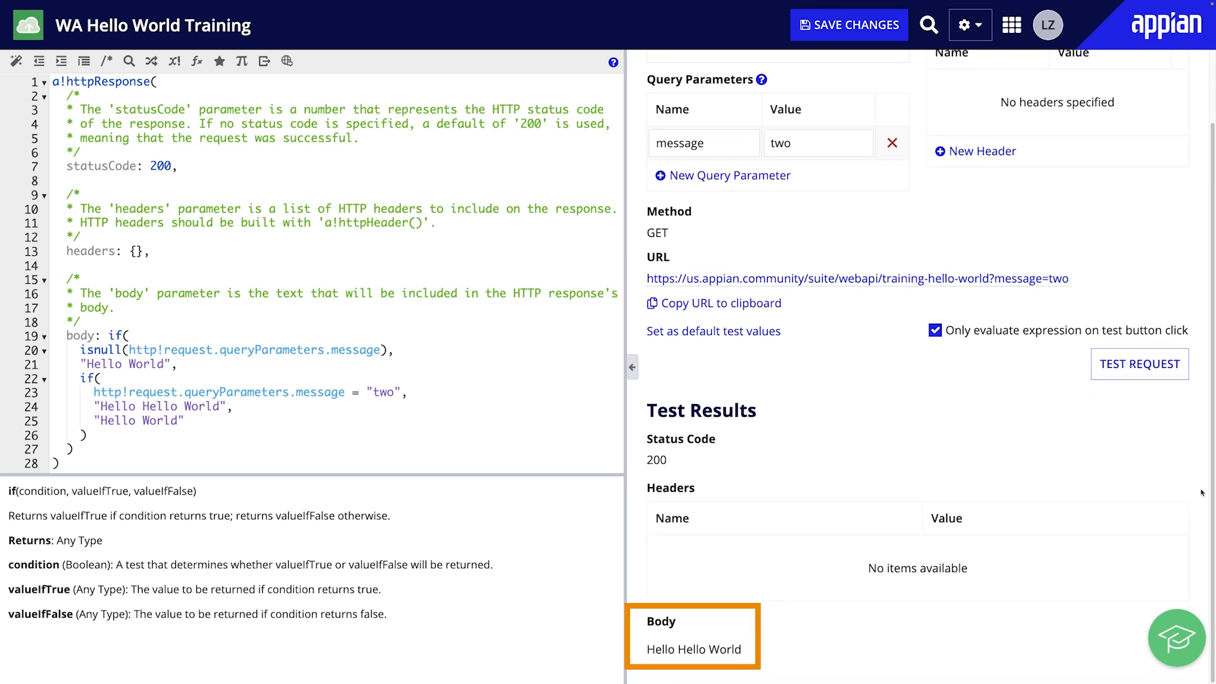
key(Backspace)
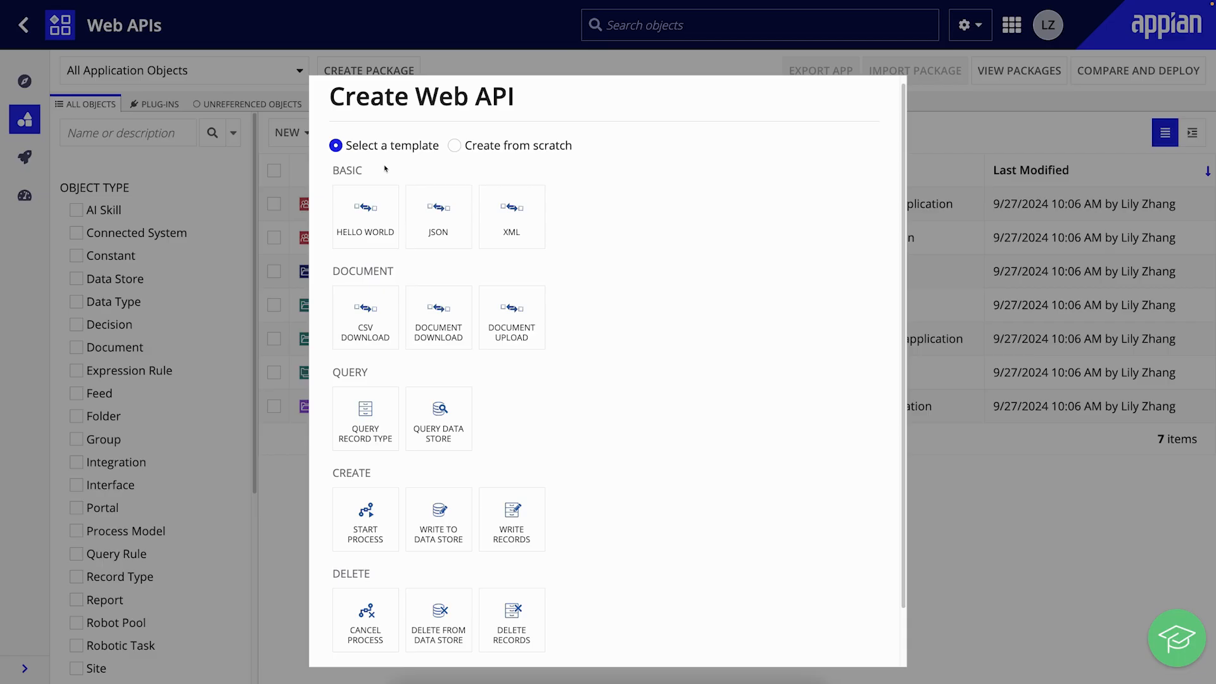
Step: Pick the Hello World template again and point out the GET method and "Hello World" body
click(365, 216)
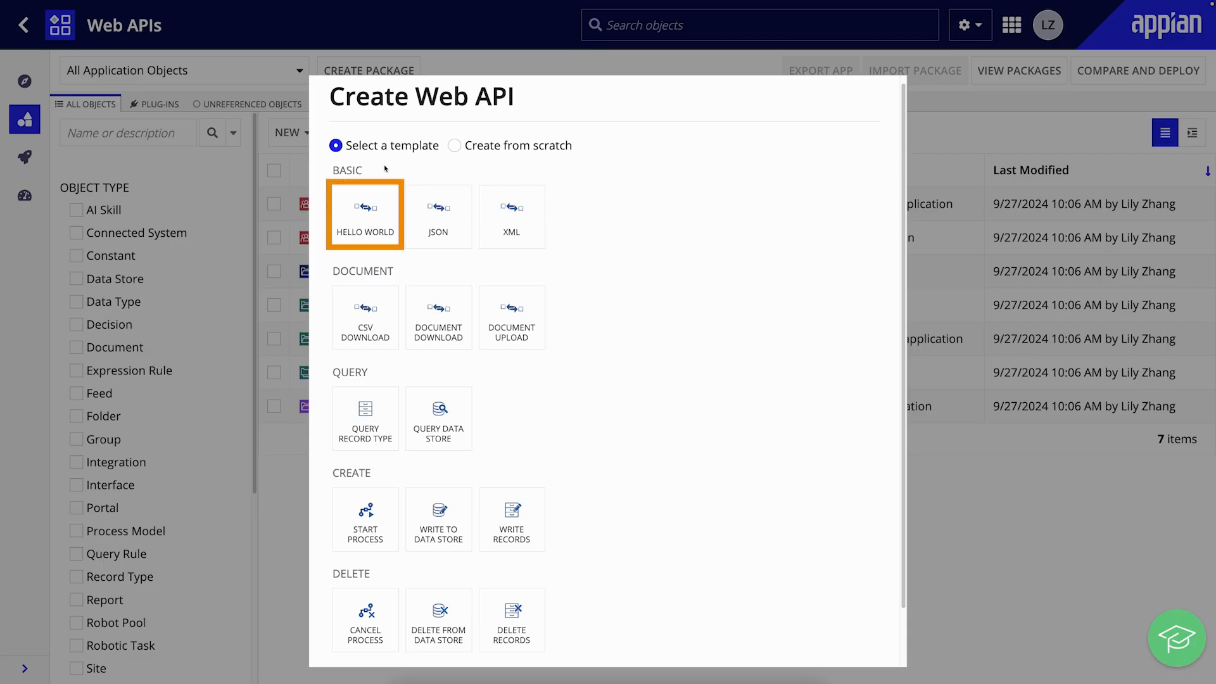
click(365, 216)
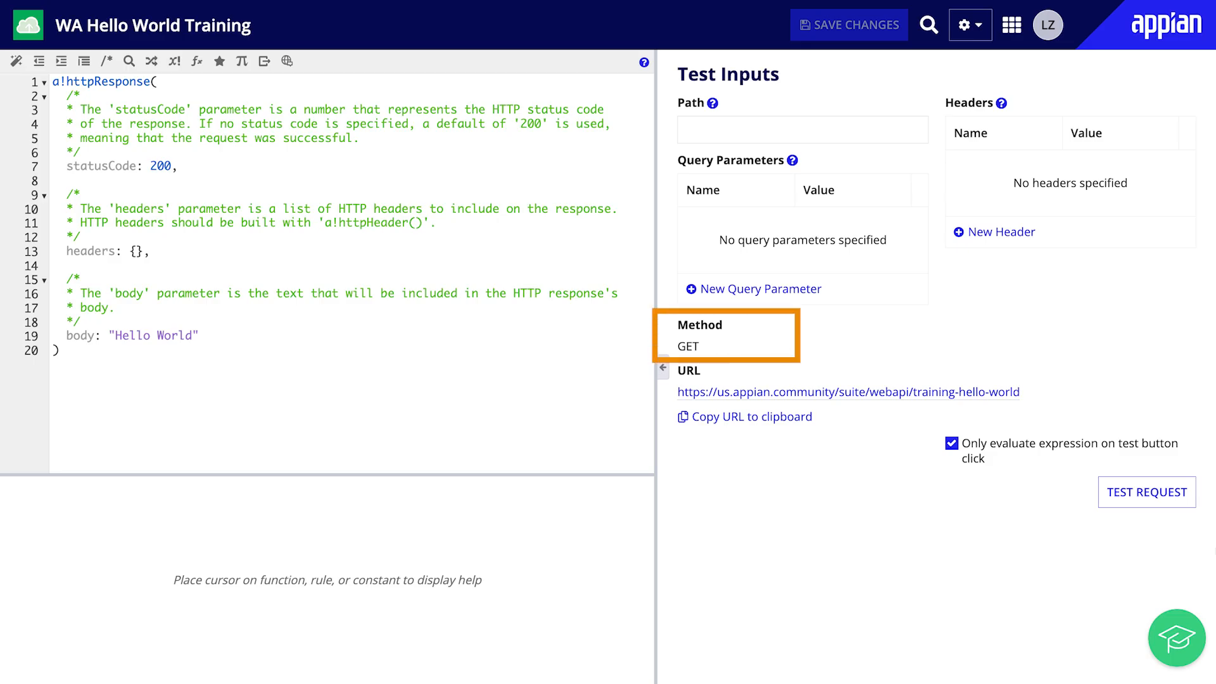
click(62, 349)
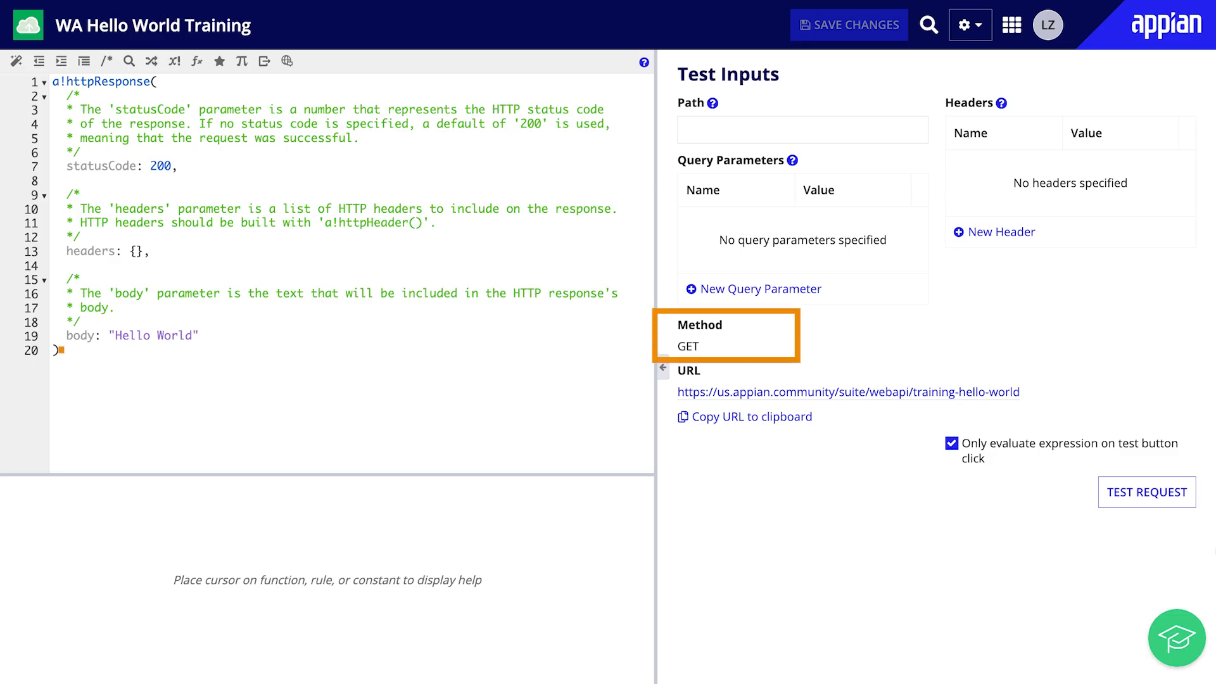
click(139, 335)
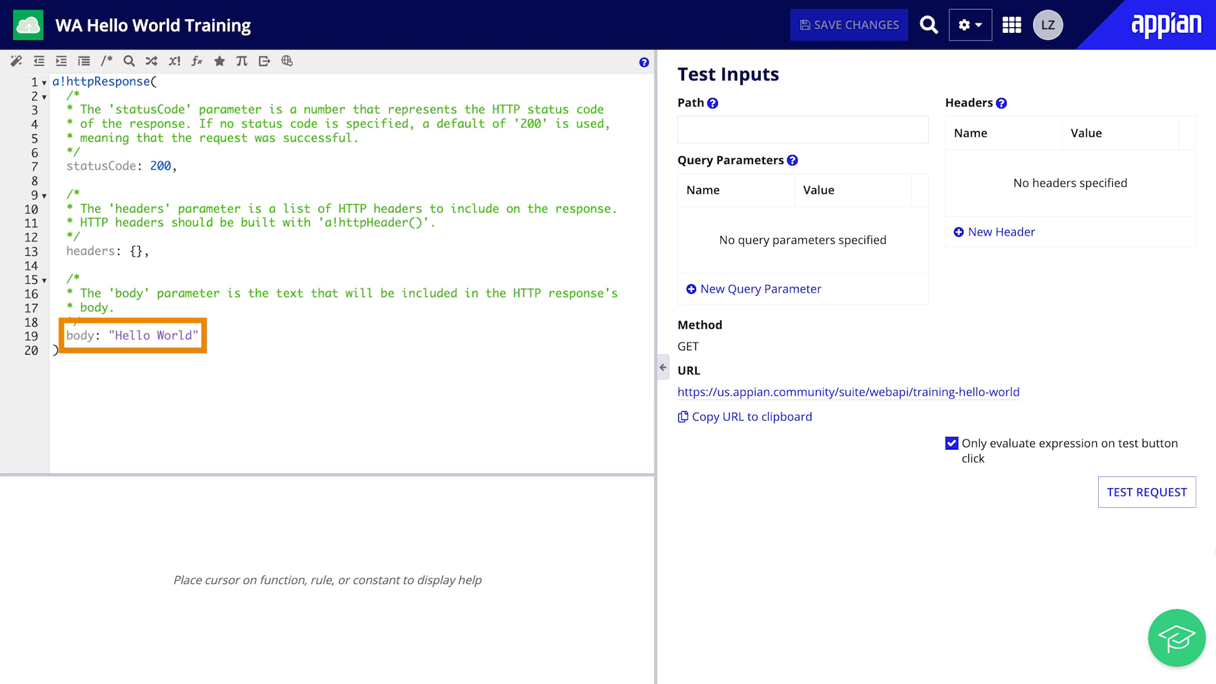